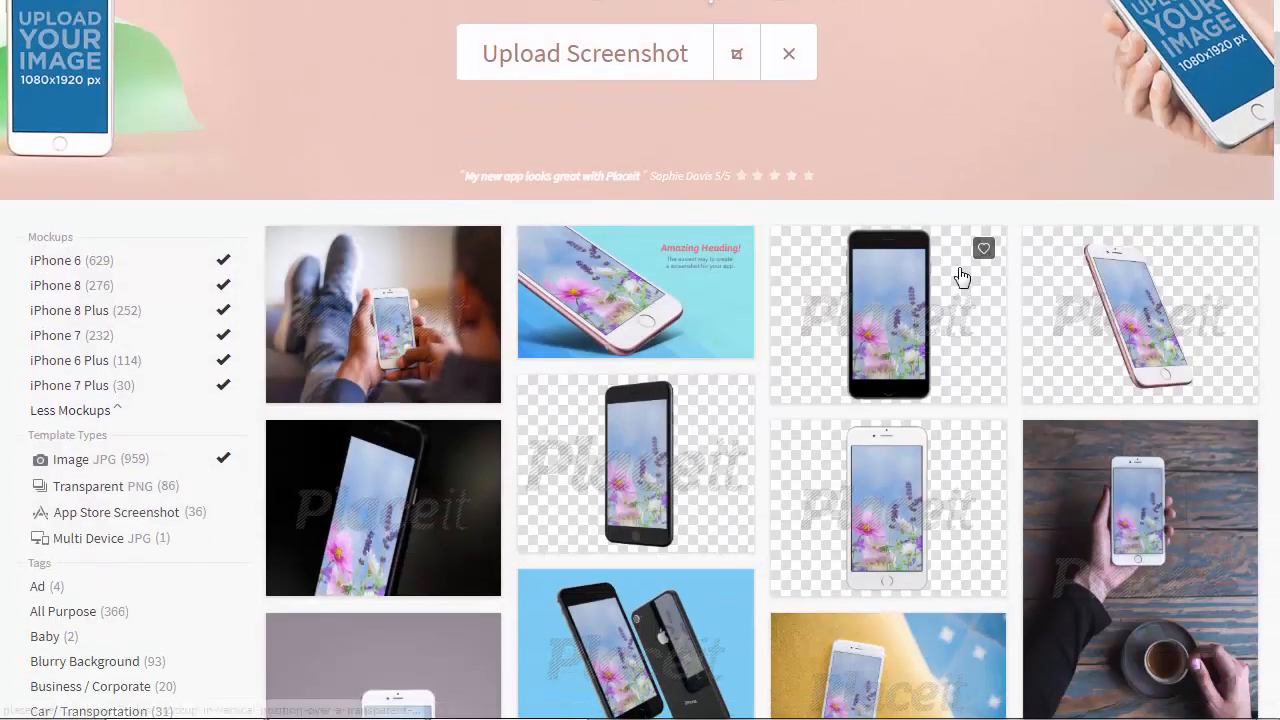
Step: Browse the iPhone mockup gallery and open the iPhone 8 front-and-back mockup
scroll(down, 3)
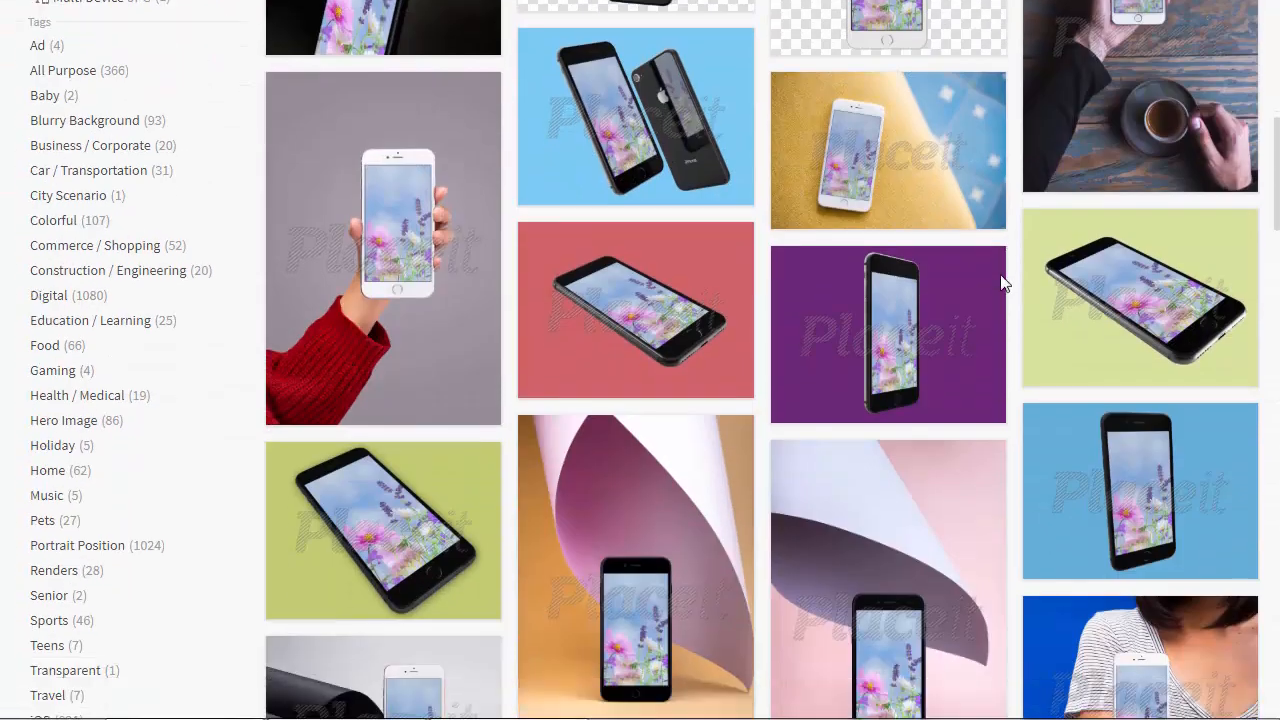
scroll(down, 3)
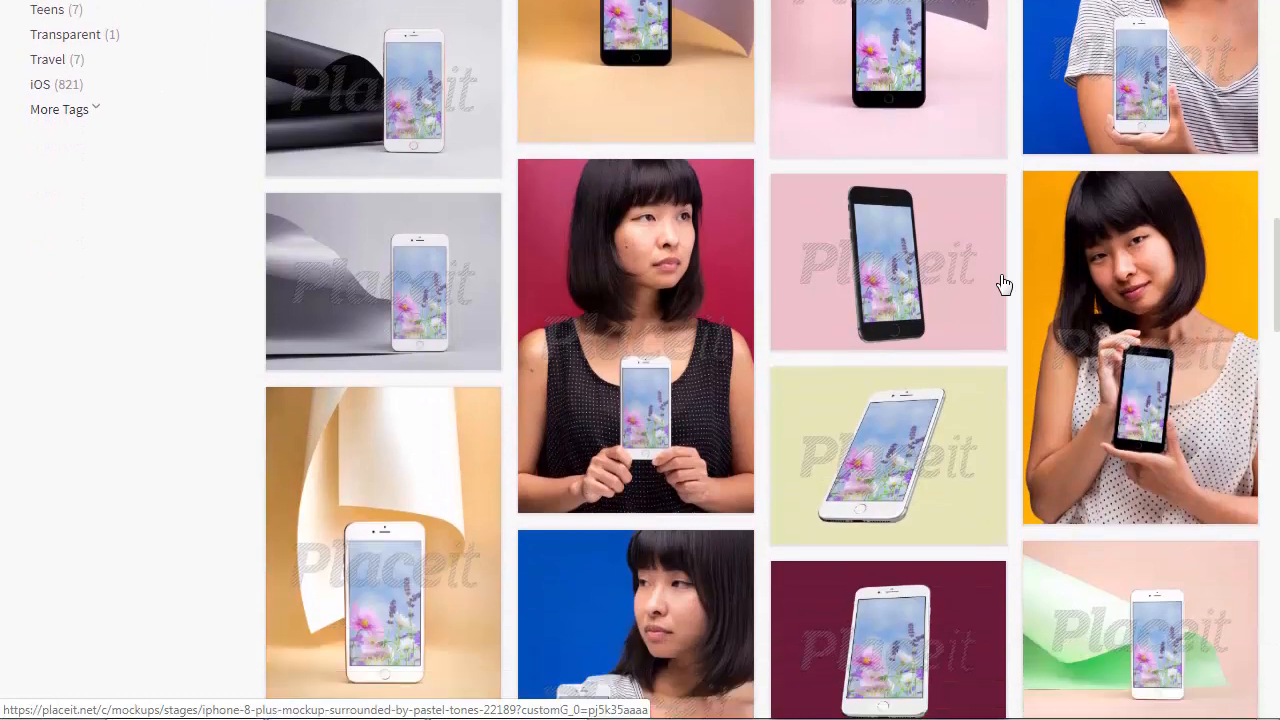
scroll(down, 3)
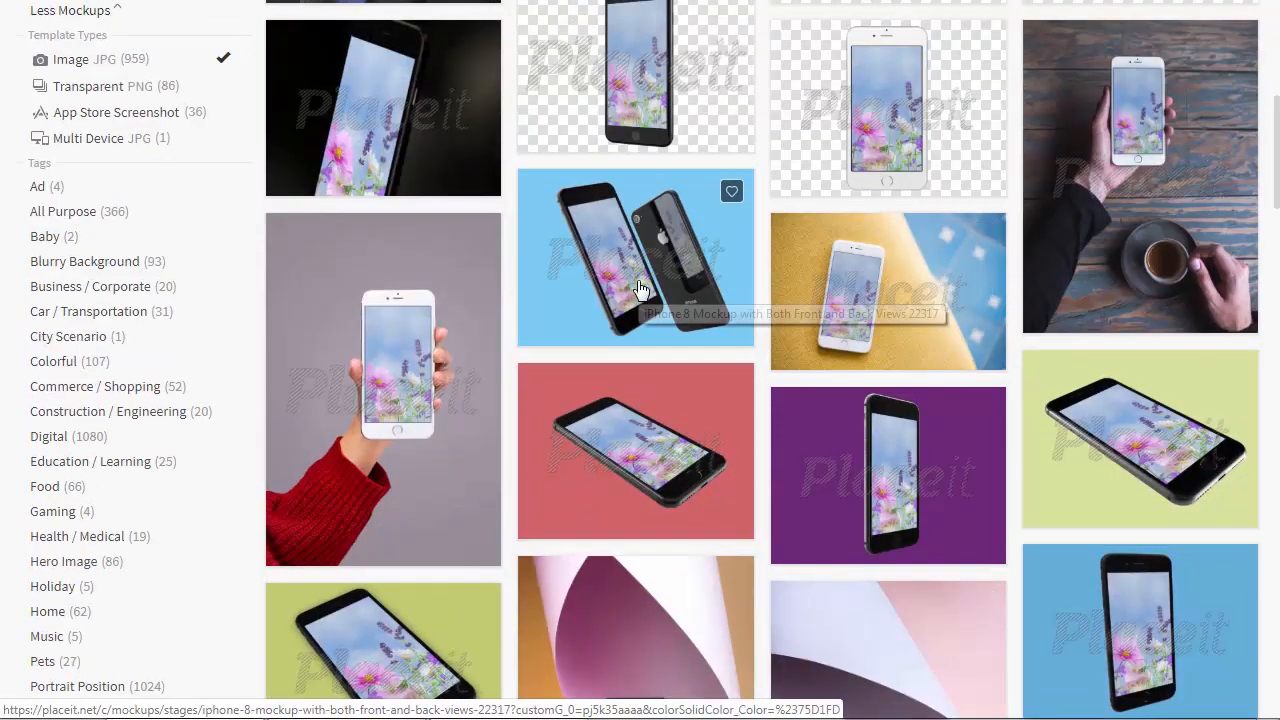
click(635, 257)
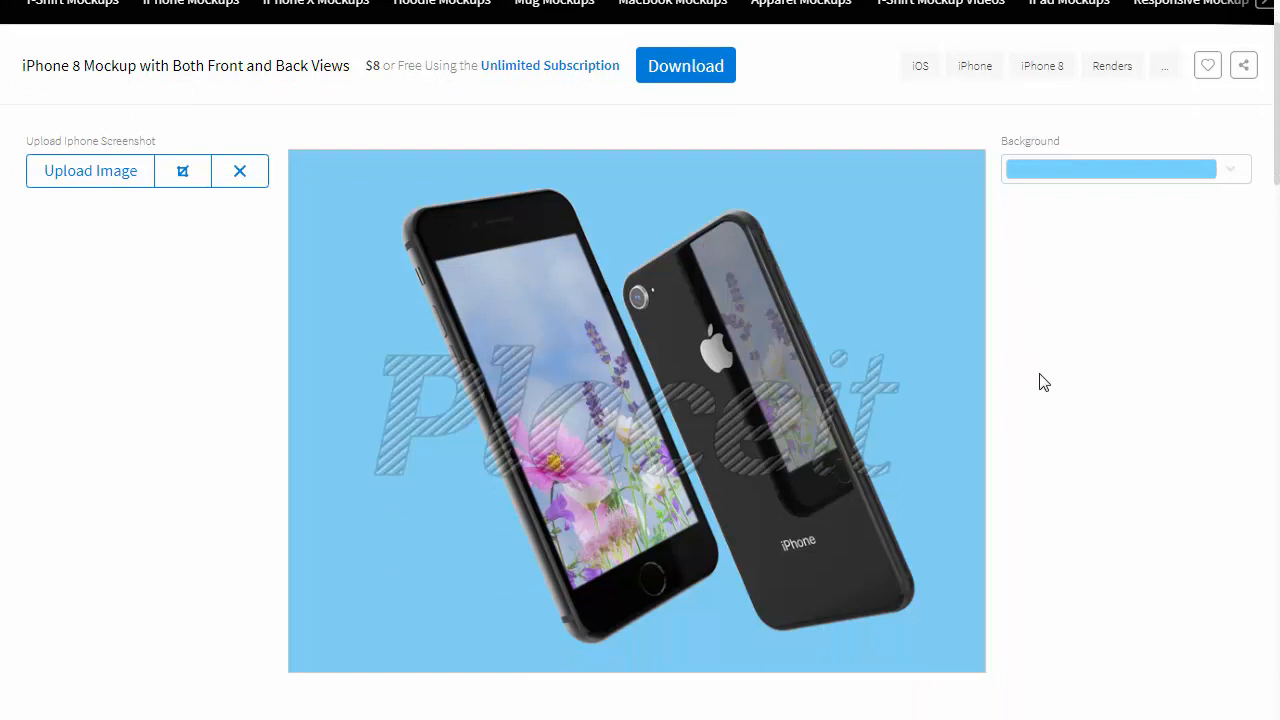
mouse_move(1074, 373)
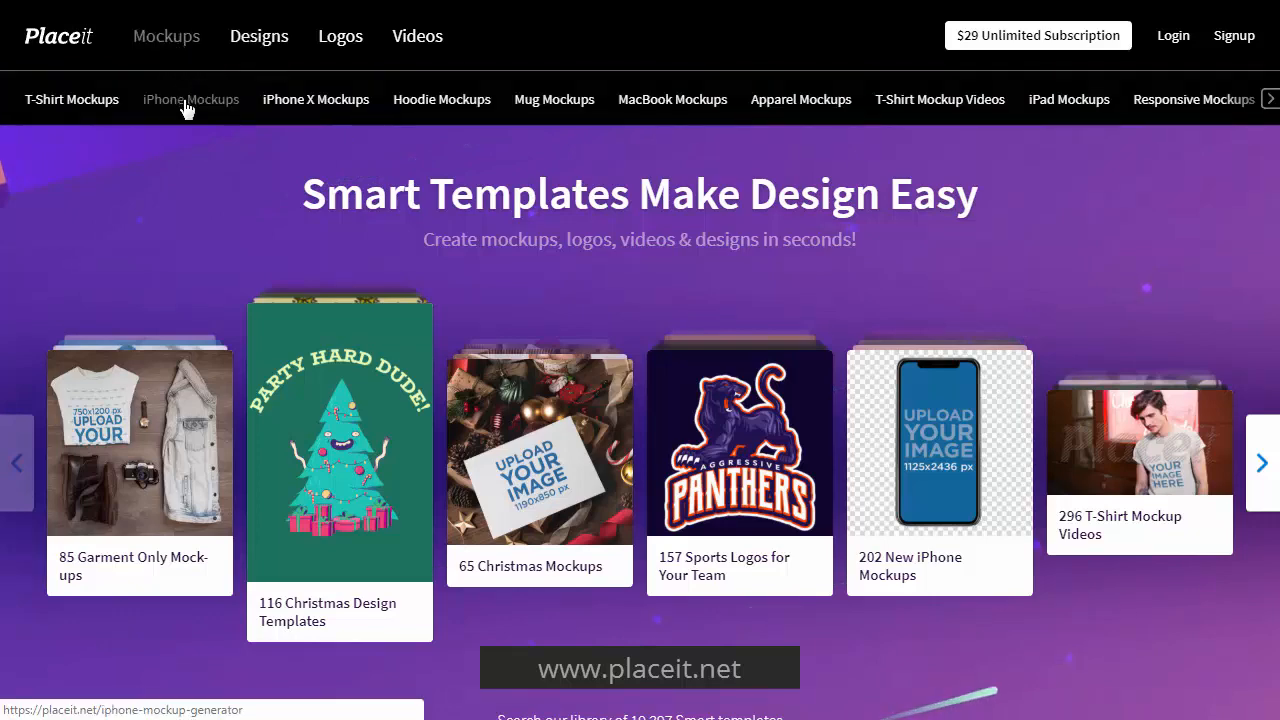
Step: Go to the iPhone Mockups generator and start a screenshot upload
click(190, 99)
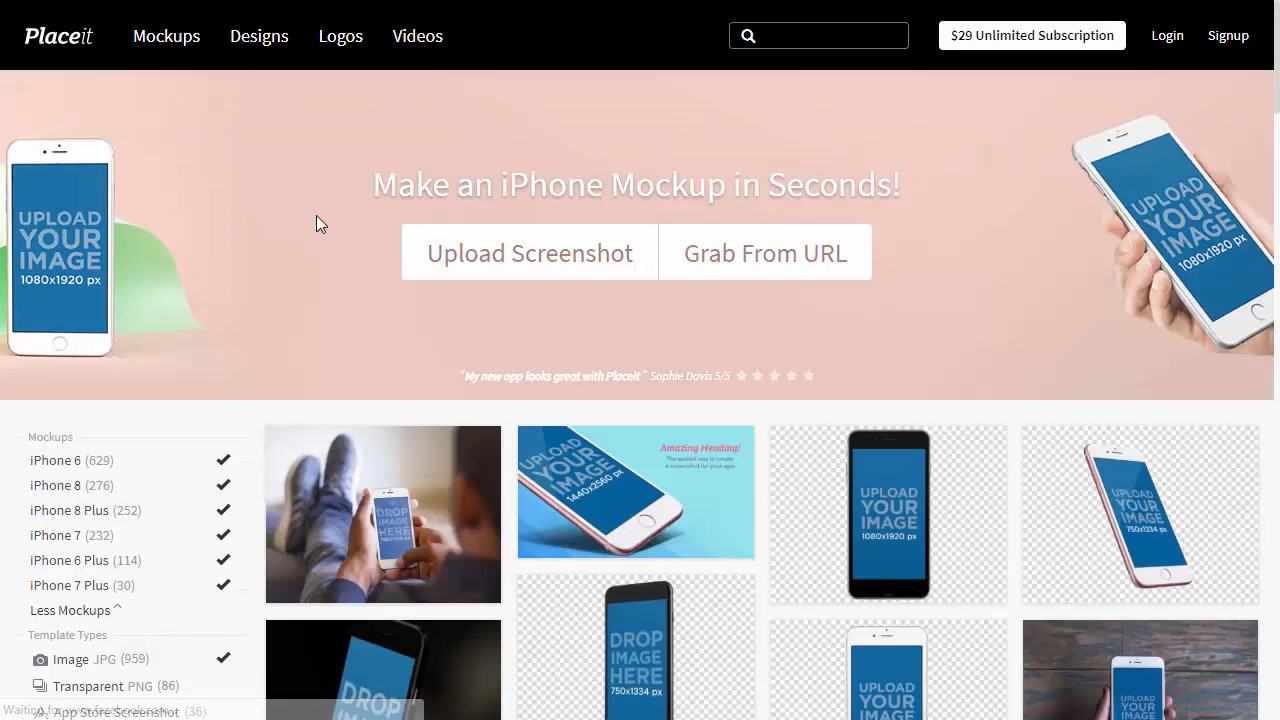
click(529, 252)
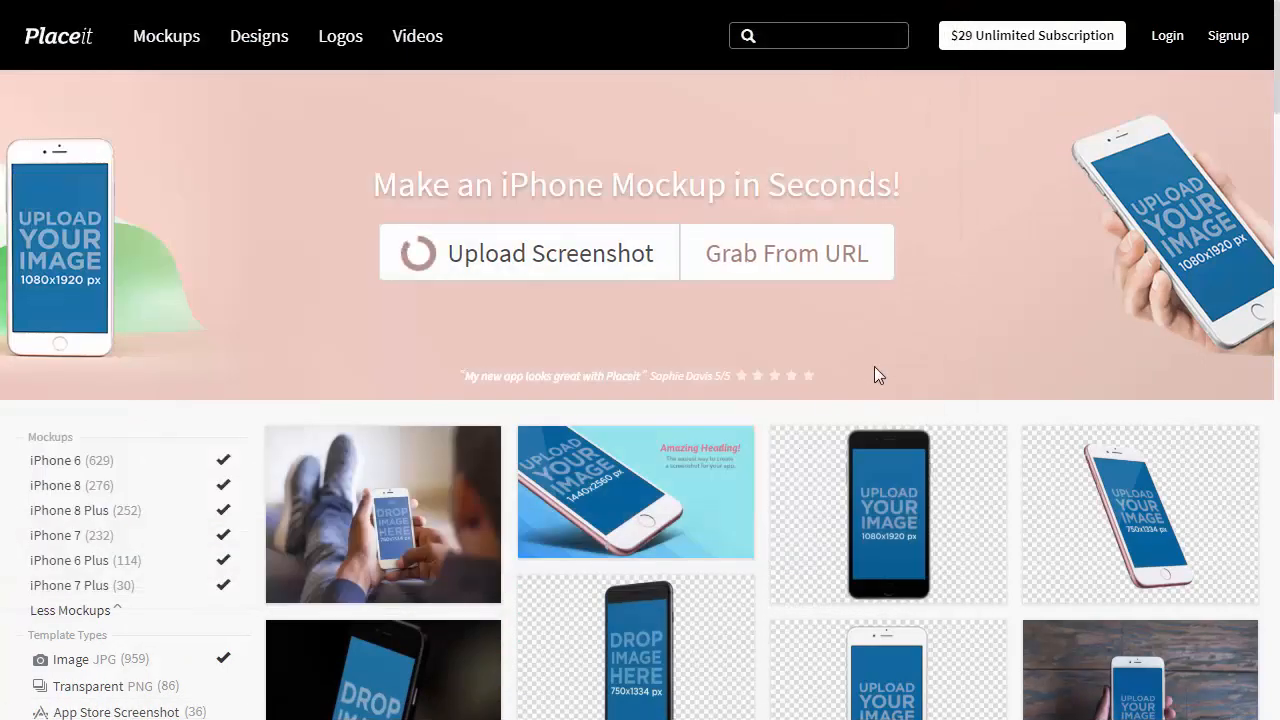
Step: Upload the flower photo, zoom it to fill the phone-shaped frame, and crop
click(527, 252)
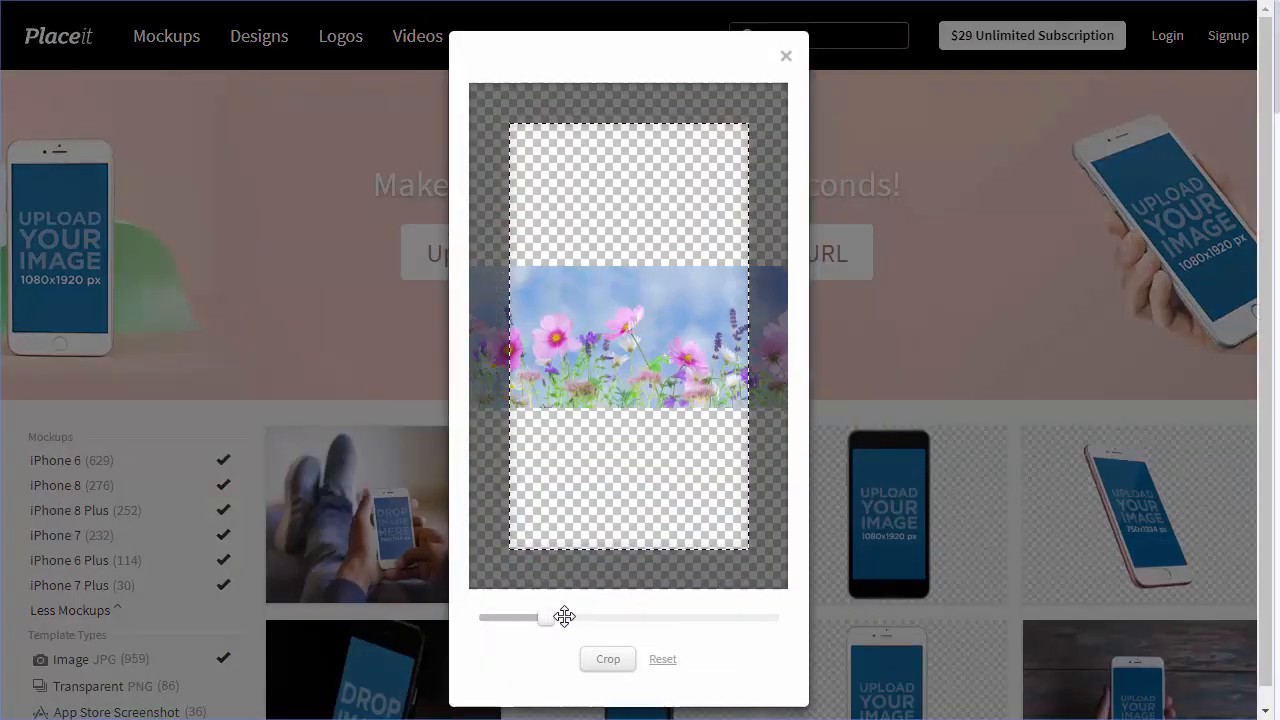
drag(545, 617, 725, 617)
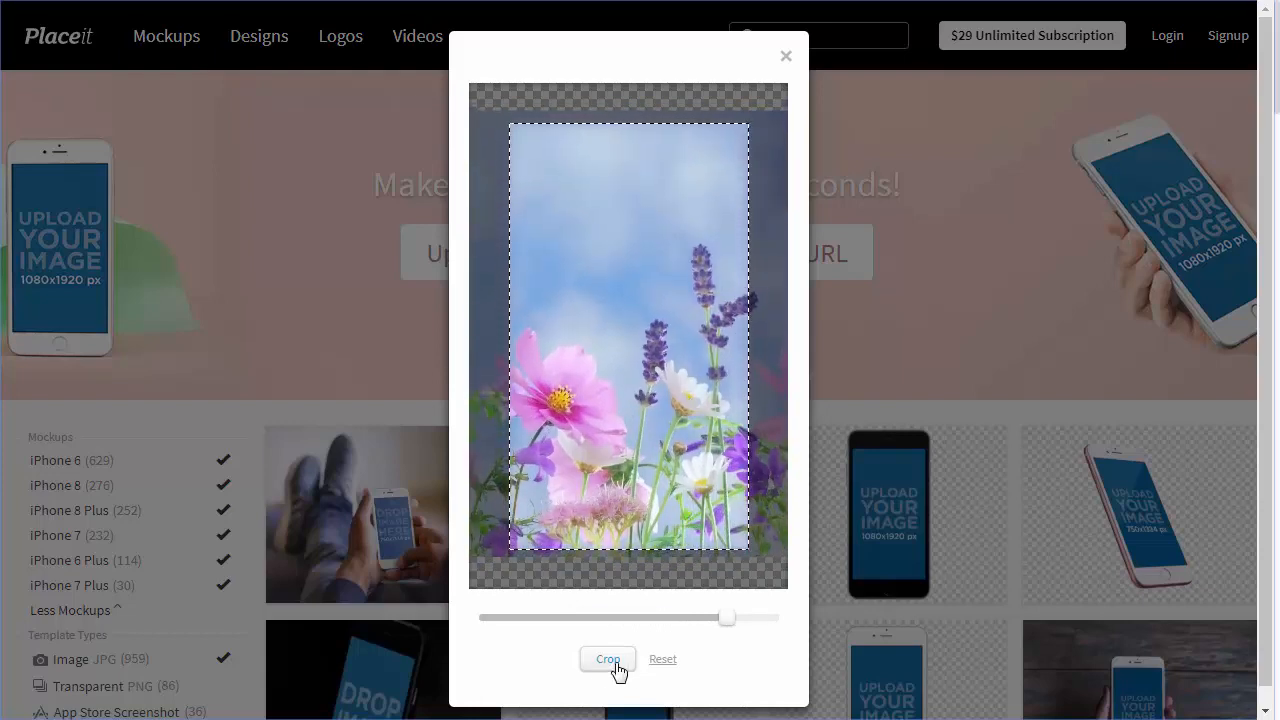
click(607, 659)
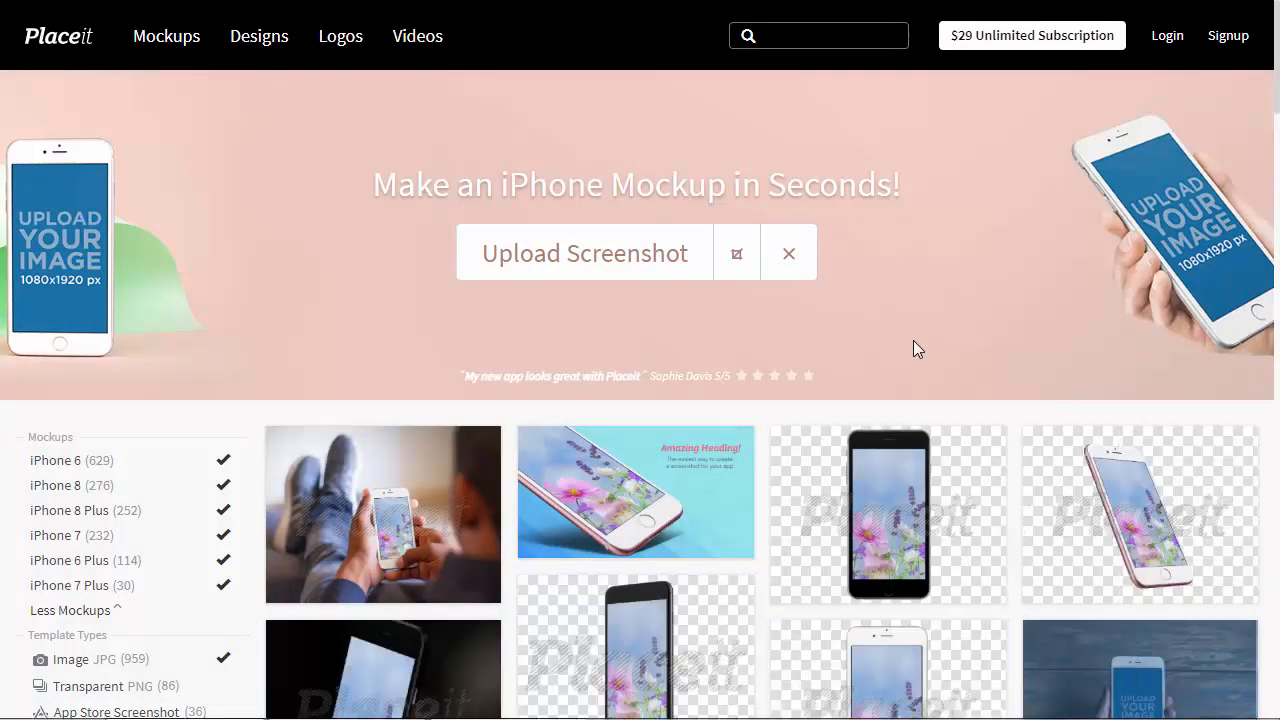
scroll(down, 3)
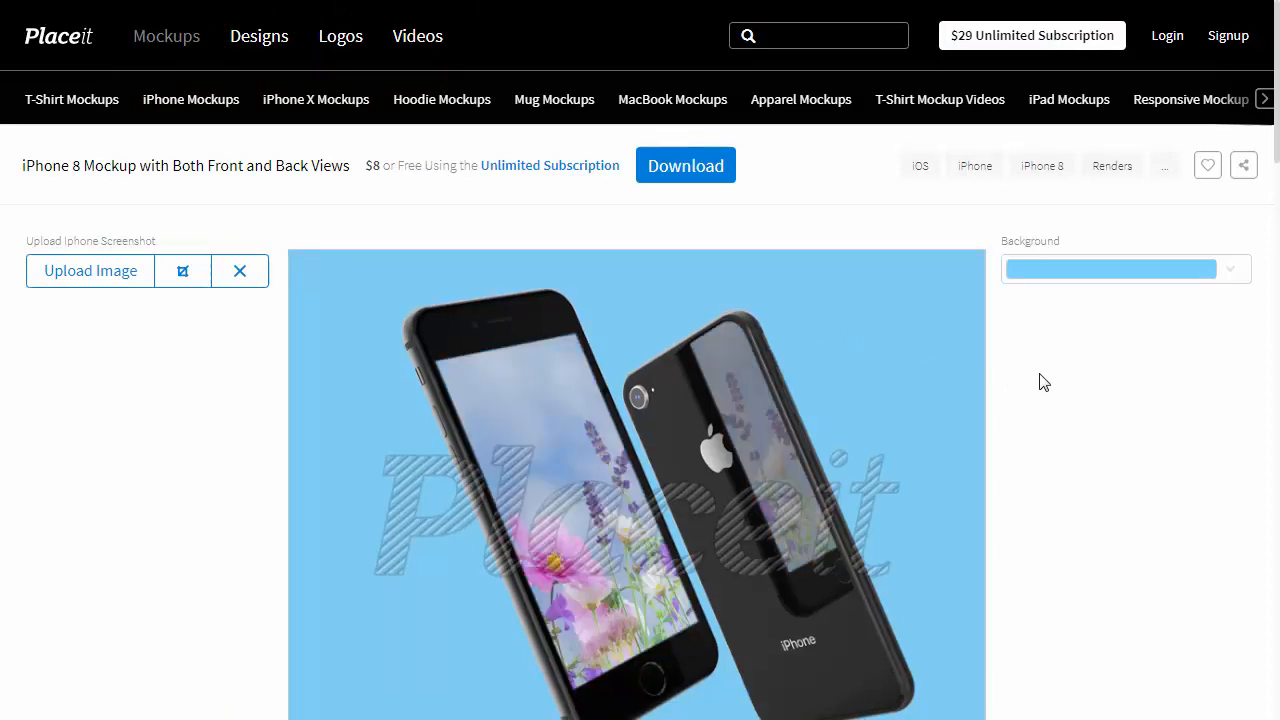
Step: Open the Get Your Image purchase dialog for the iPhone 8 flower mockup
scroll(down, 3)
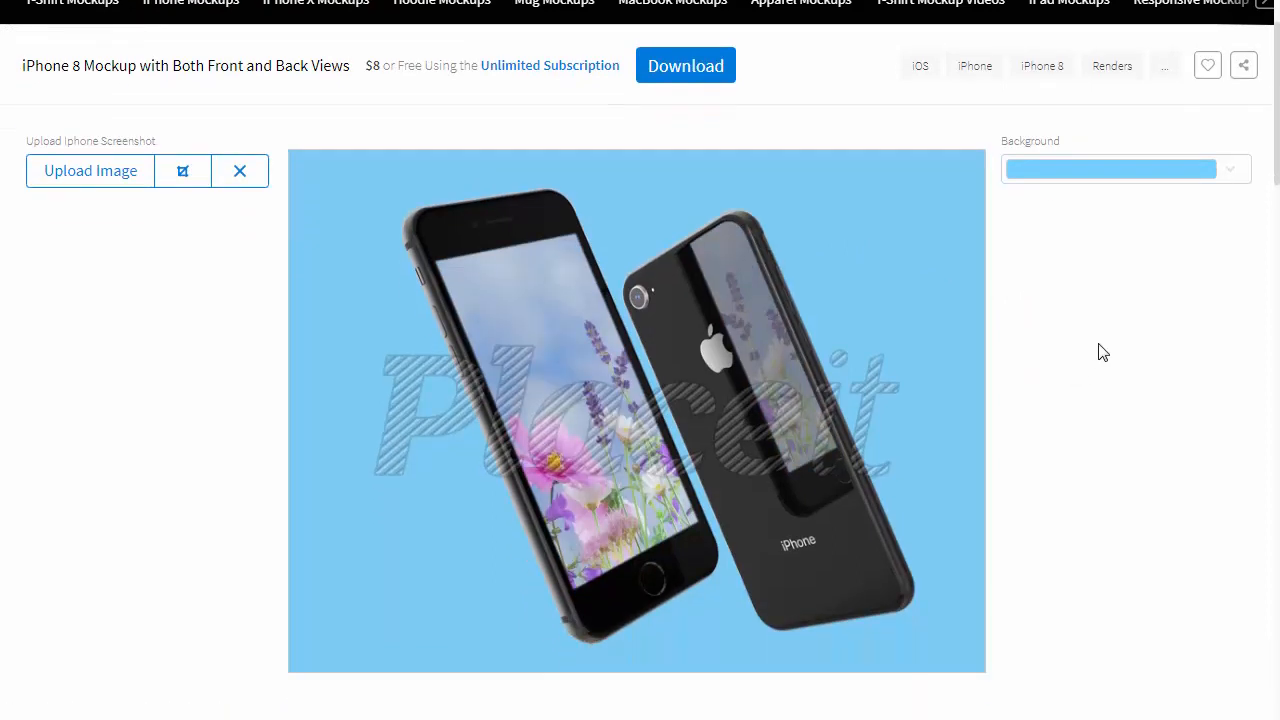
click(1228, 168)
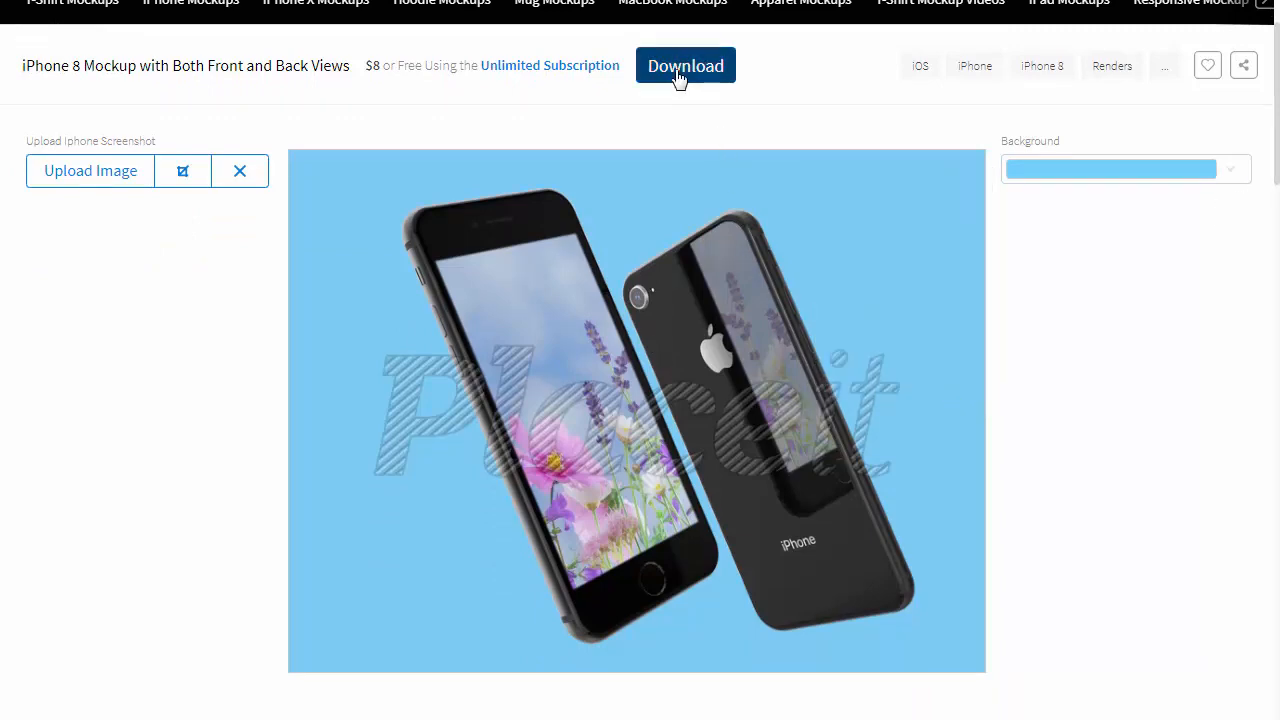
click(685, 65)
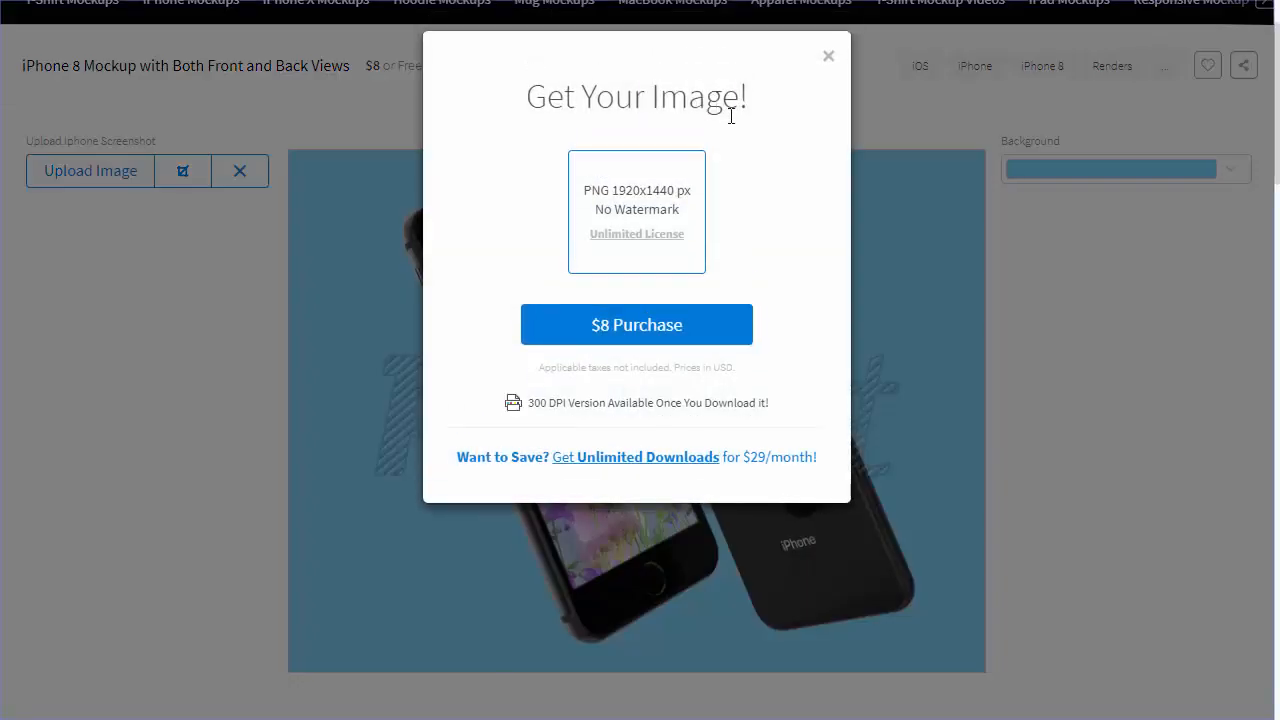